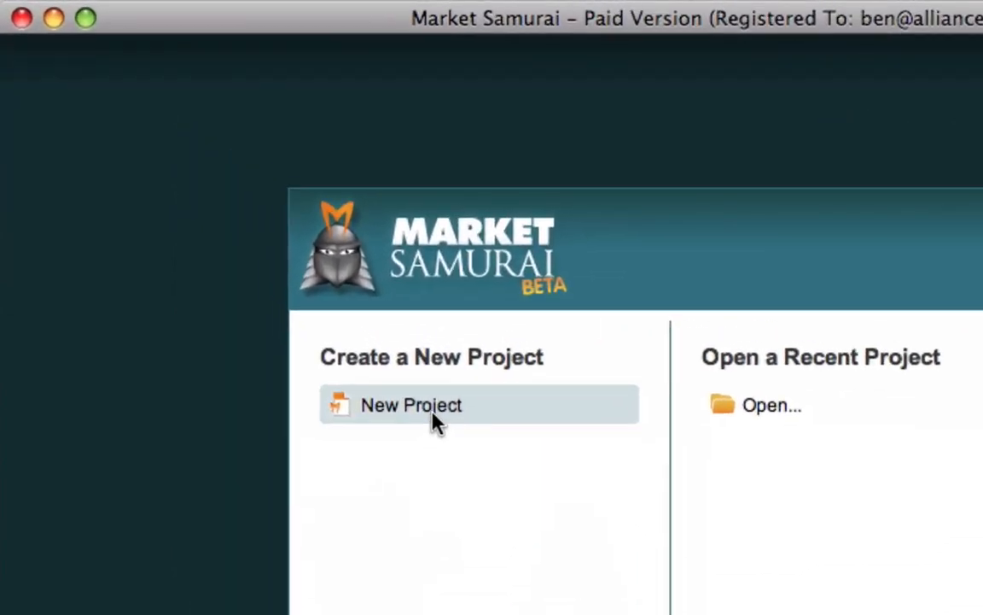
Create a new project with keyword 'dog training', auto-filling Title and File
{"action": "left_click", "coordinate": [410, 404]}
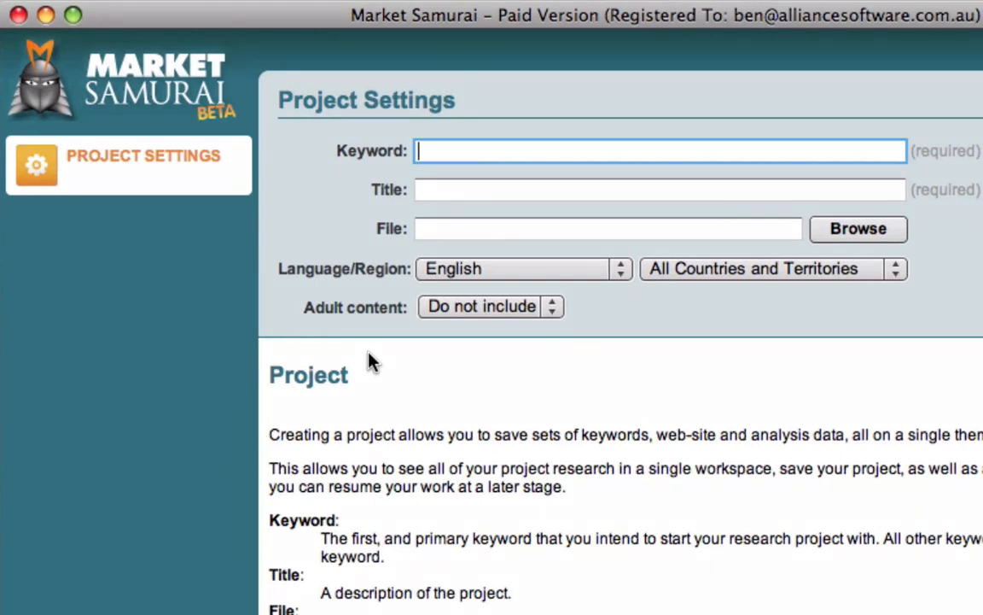
{"action": "type", "text": "dog"}
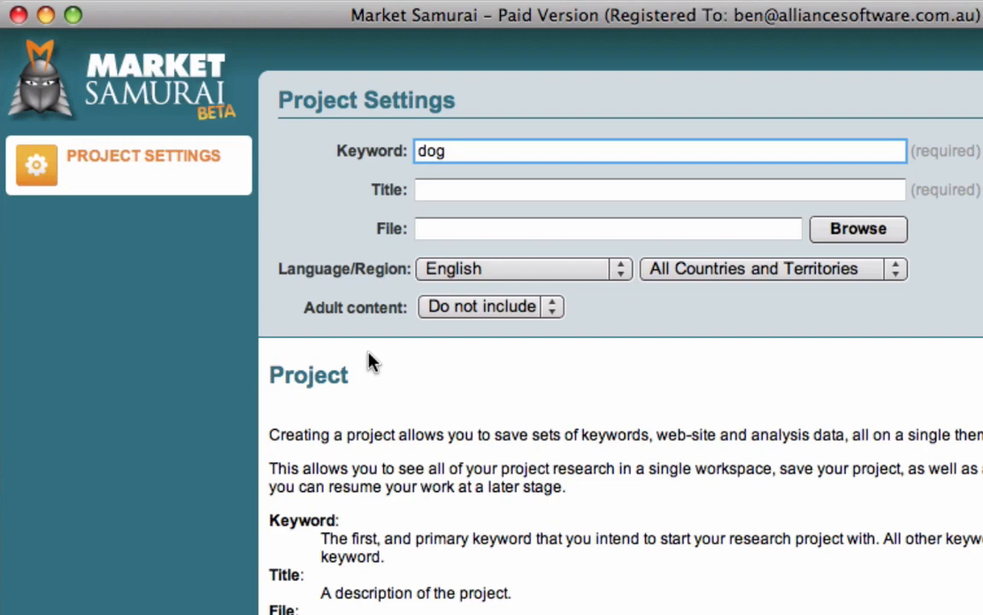
{"action": "type", "text": "training"}
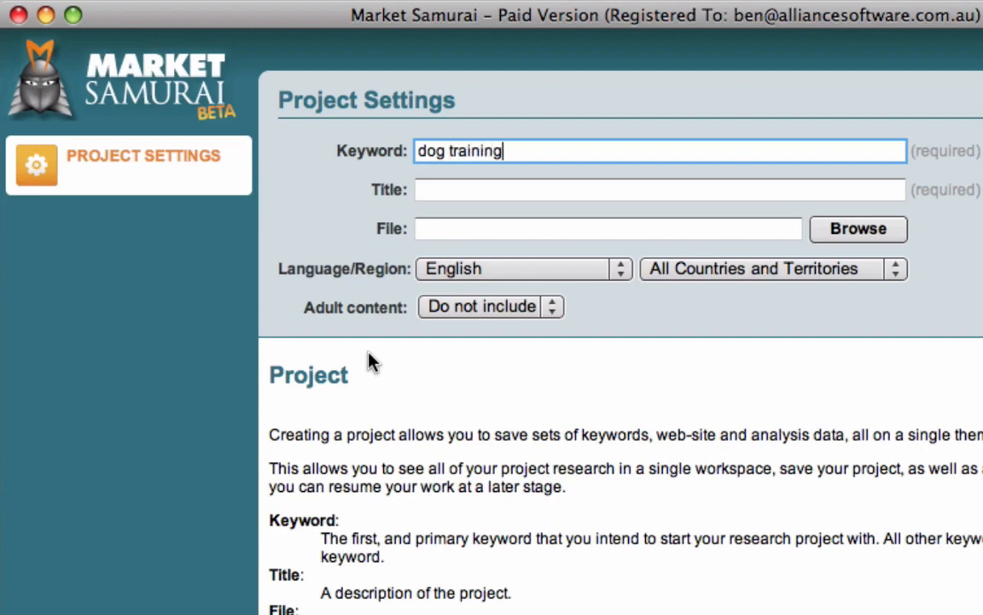
{"action": "key", "text": "Tab"}
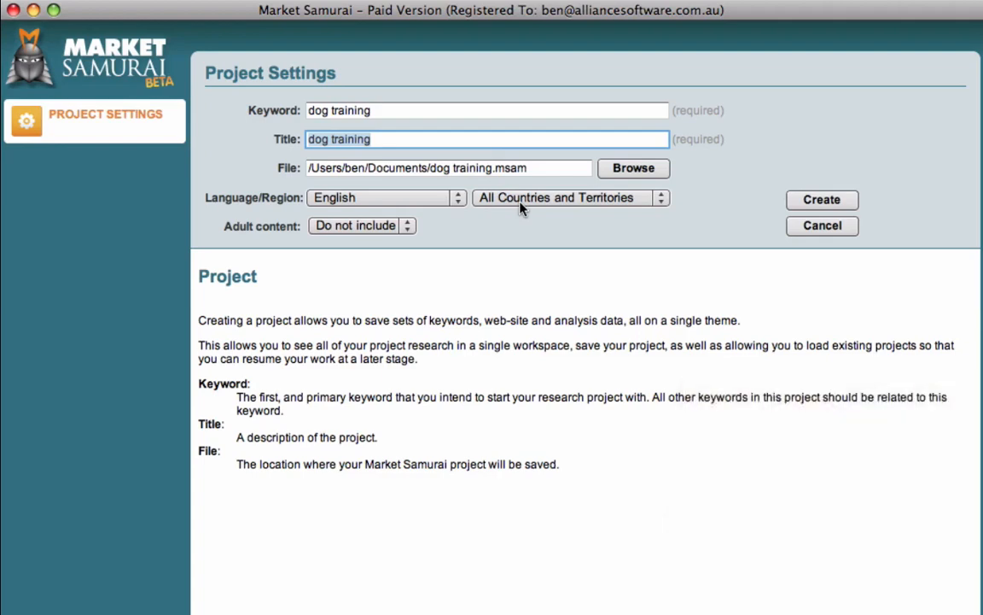
{"action": "left_click", "coordinate": [821, 198]}
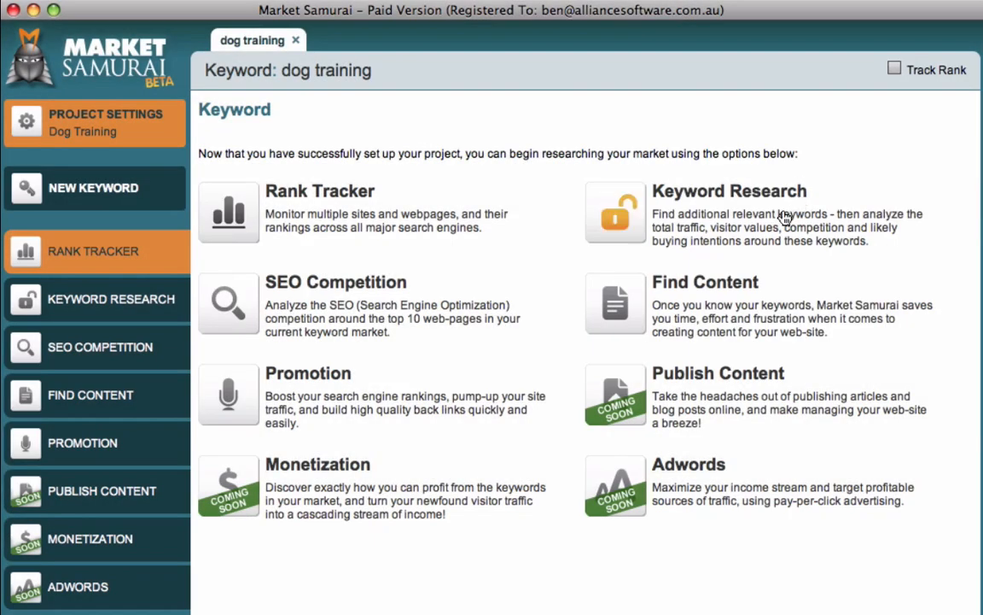
{"action": "mouse_move", "coordinate": [475, 434]}
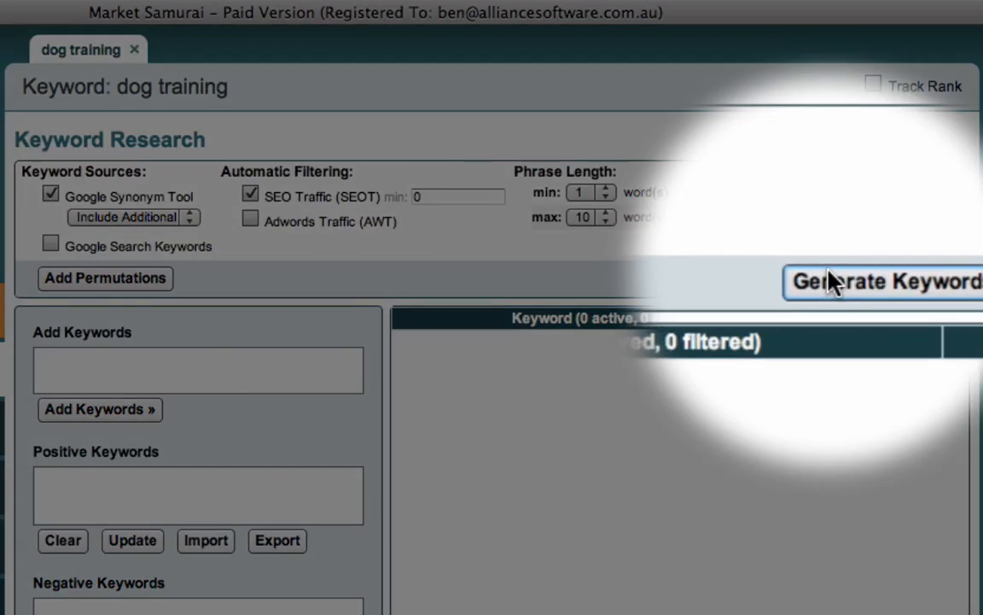
Generate related keywords, answering the CAPTCHA with 'xnuw' to start Google Synonym data
{"action": "left_click", "coordinate": [884, 281]}
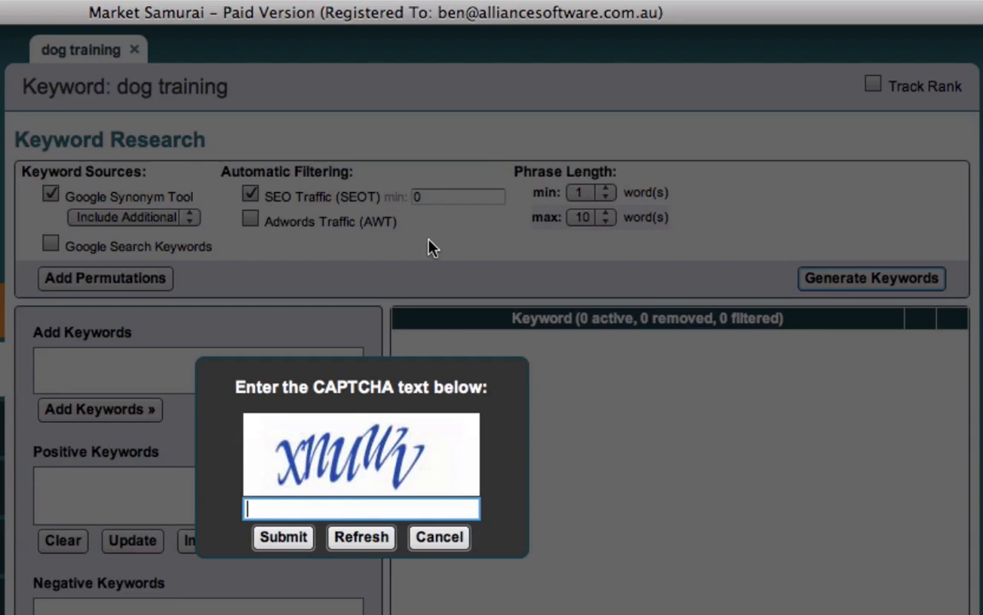
{"action": "type", "text": "xnuw"}
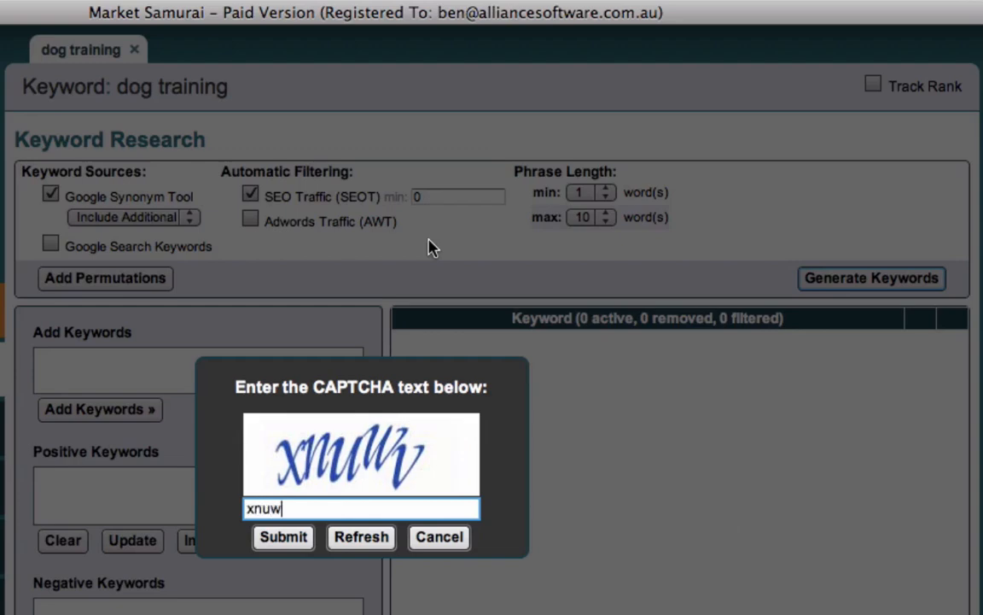
{"action": "left_click", "coordinate": [284, 536]}
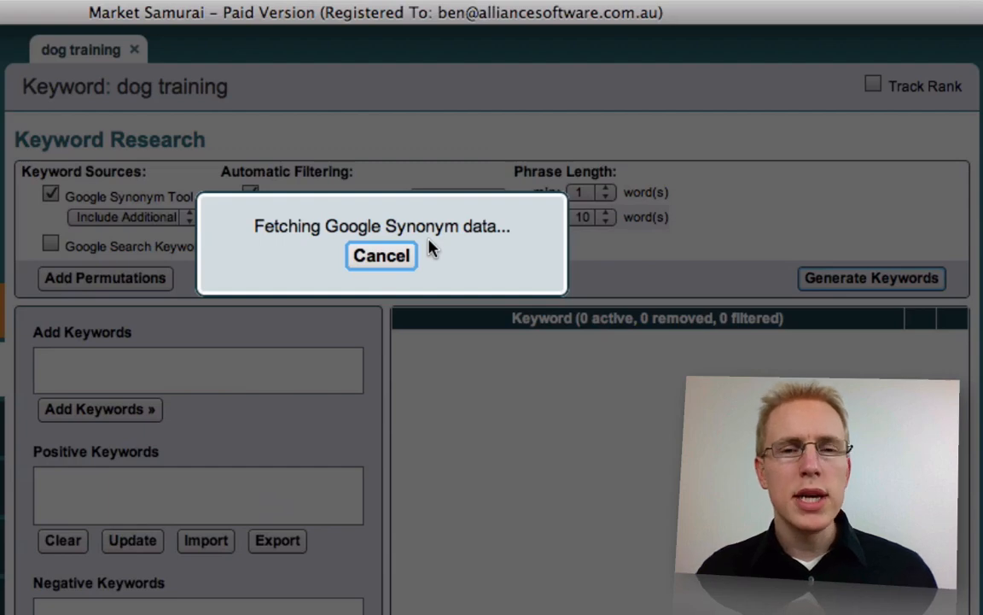
{"action": "mouse_move", "coordinate": [188, 357]}
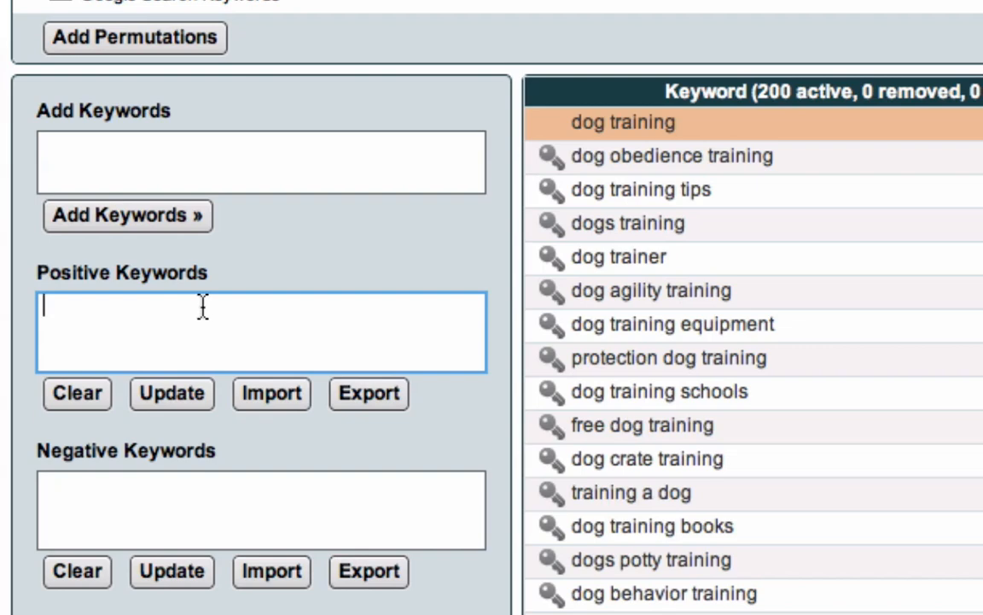
Apply positive keywords dog and dogs to the keyword list
{"action": "type", "text": "dog"}
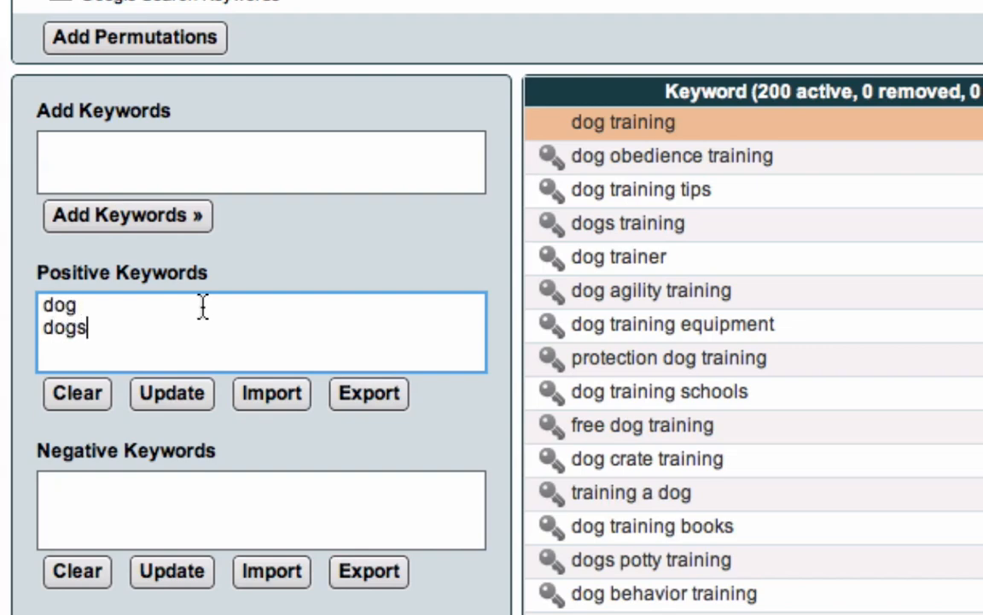
{"action": "left_click", "coordinate": [170, 392]}
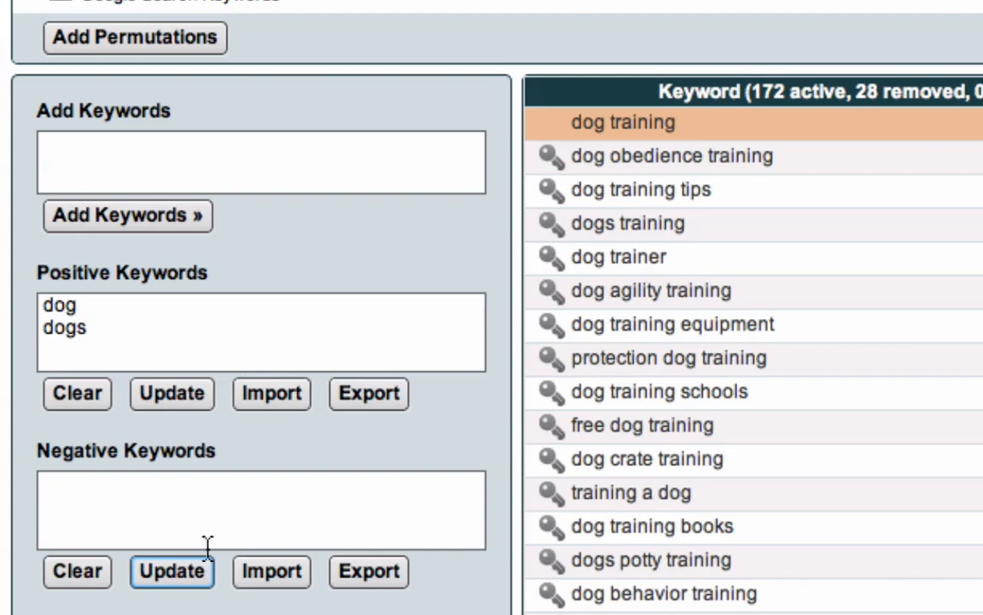
Apply the negative keyword puppy, leaving 171 active keywords
{"action": "left_click", "coordinate": [259, 508]}
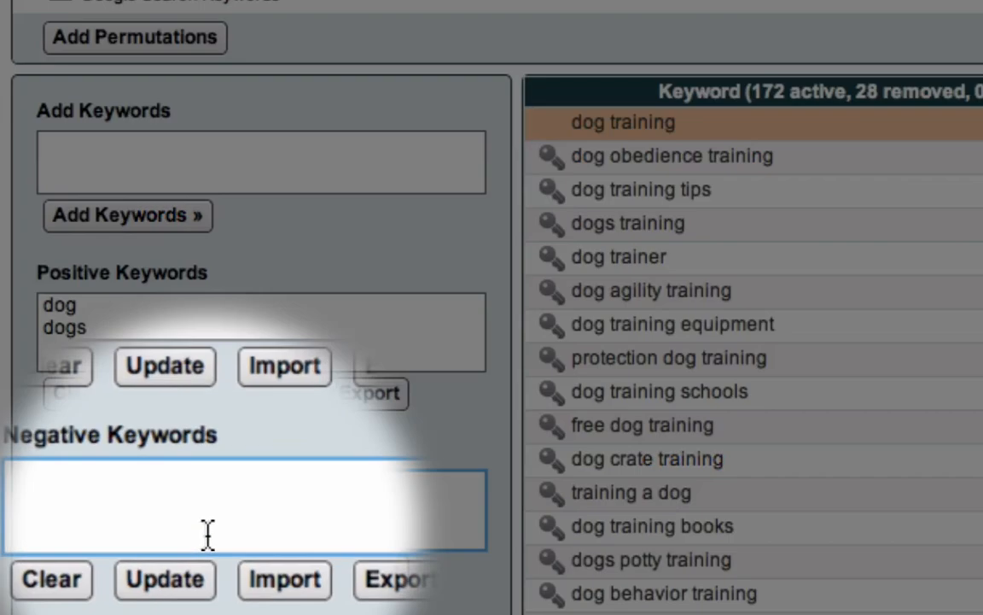
{"action": "type", "text": "puppy"}
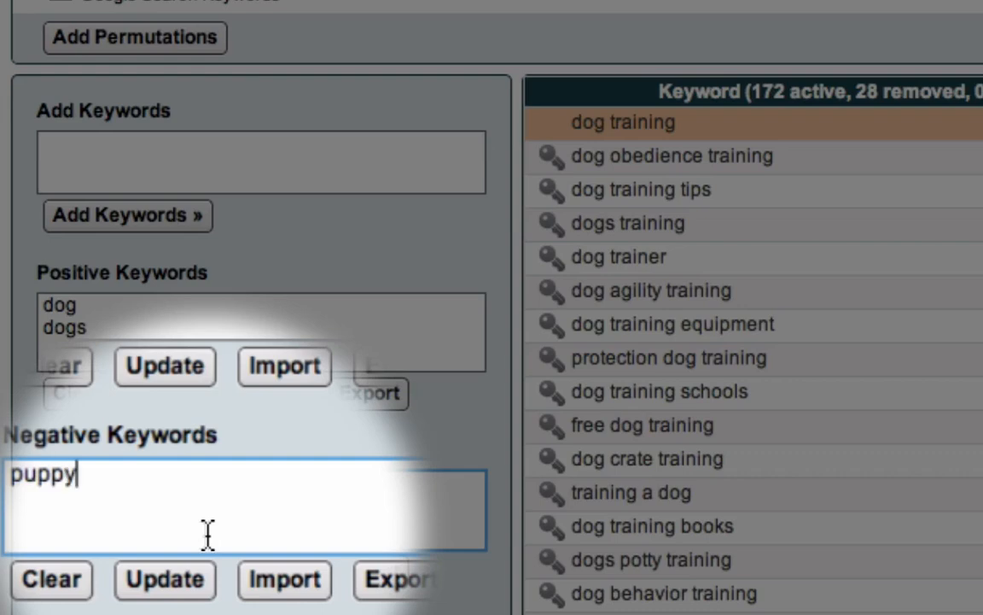
{"action": "left_click", "coordinate": [171, 570]}
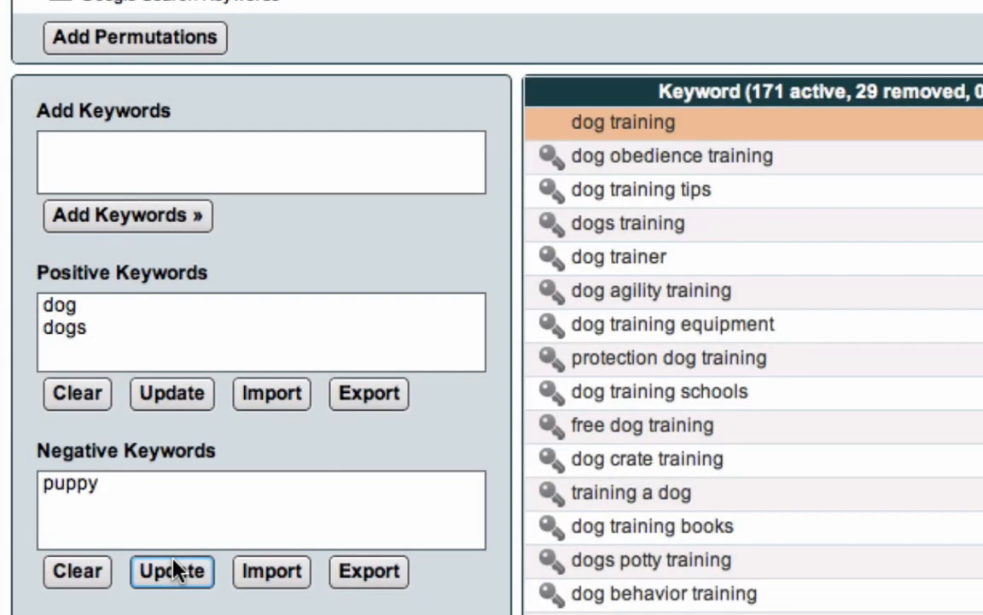
{"action": "left_click", "coordinate": [171, 570]}
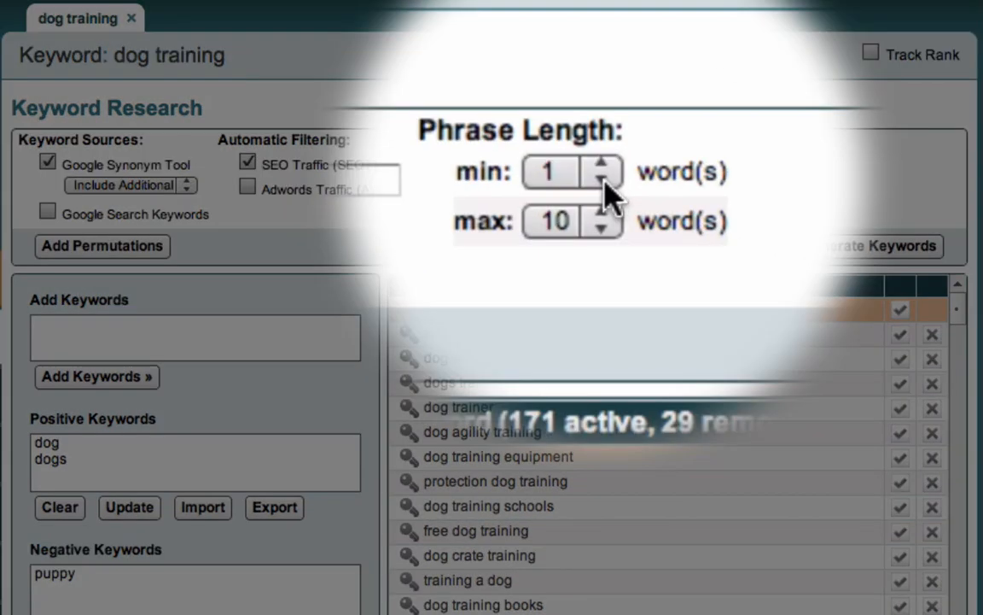
Set minimum Phrase Length to 2 words, trimming the list to 169 active keywords
{"action": "left_click", "coordinate": [572, 126]}
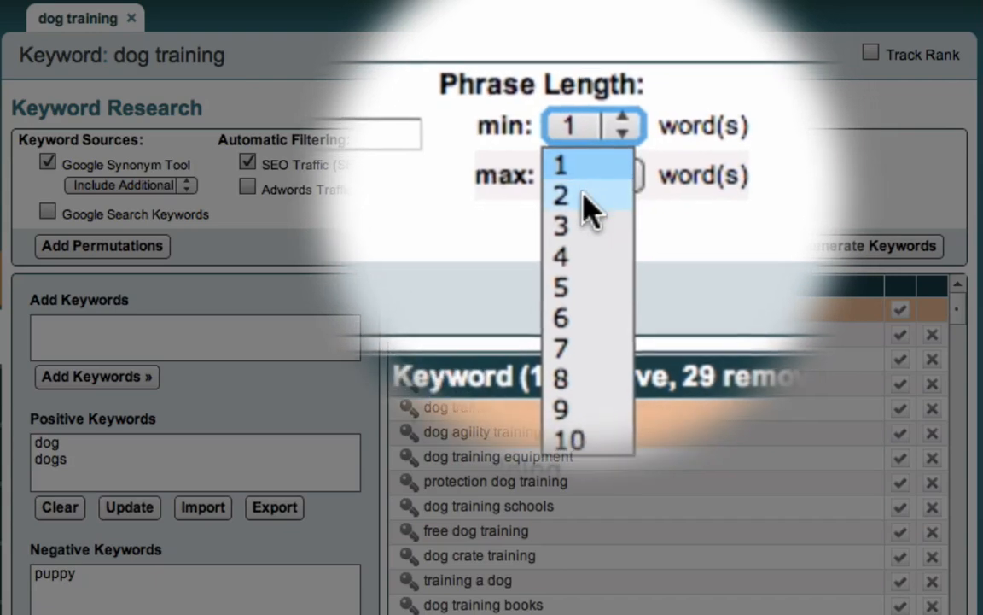
{"action": "left_click", "coordinate": [560, 194]}
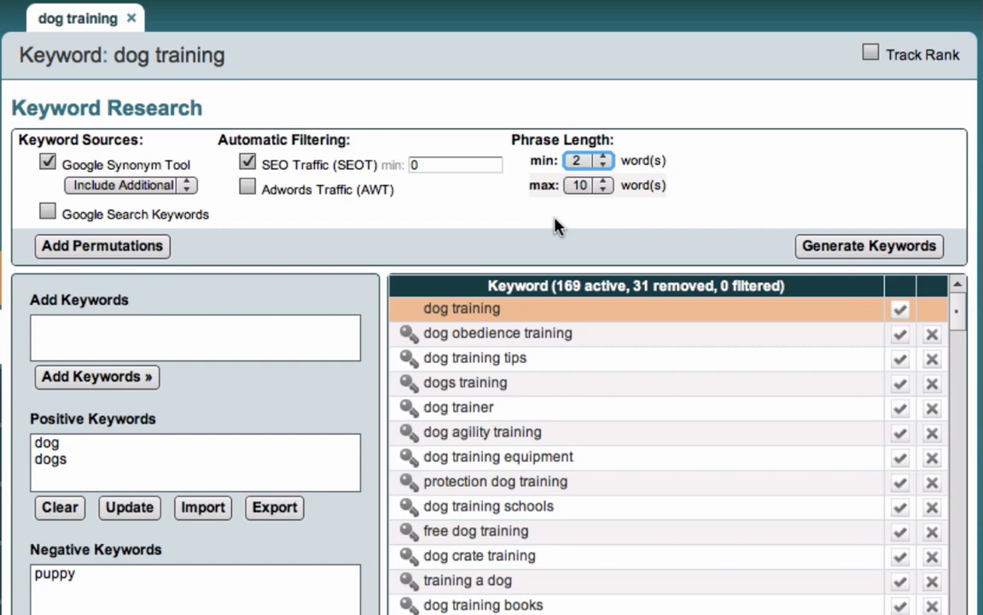
{"action": "scroll", "scroll_direction": "down", "scroll_amount": 3}
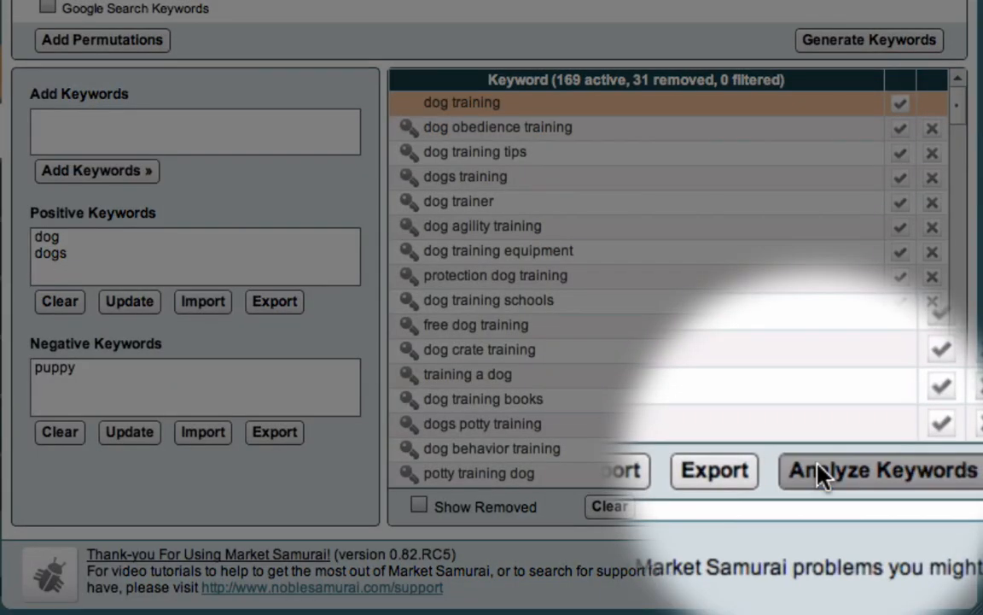
Analyze the 169 keywords for searches, SEO traffic and trends using broad match
{"action": "left_click", "coordinate": [880, 469]}
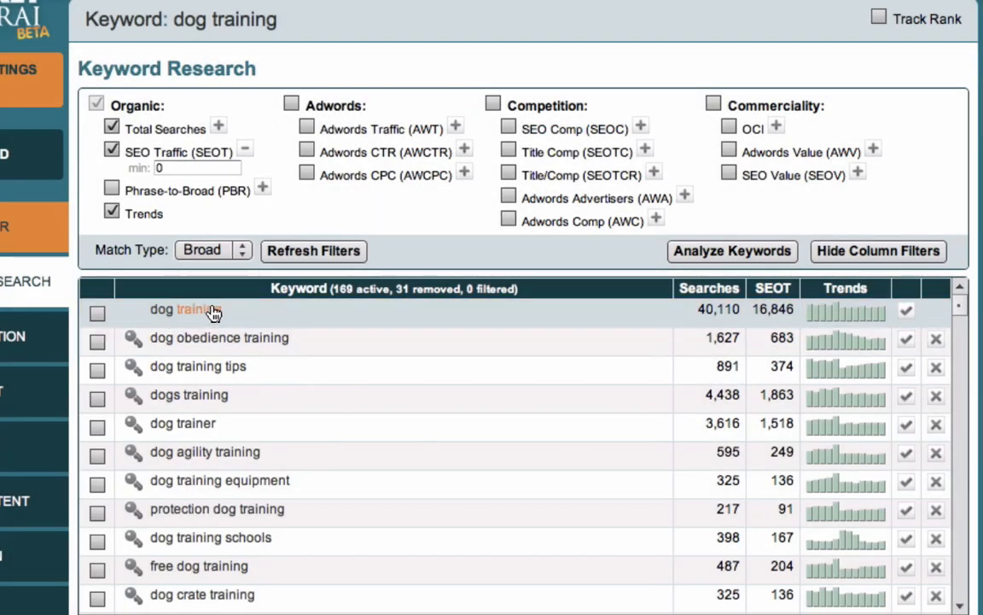
{"action": "mouse_move", "coordinate": [440, 321]}
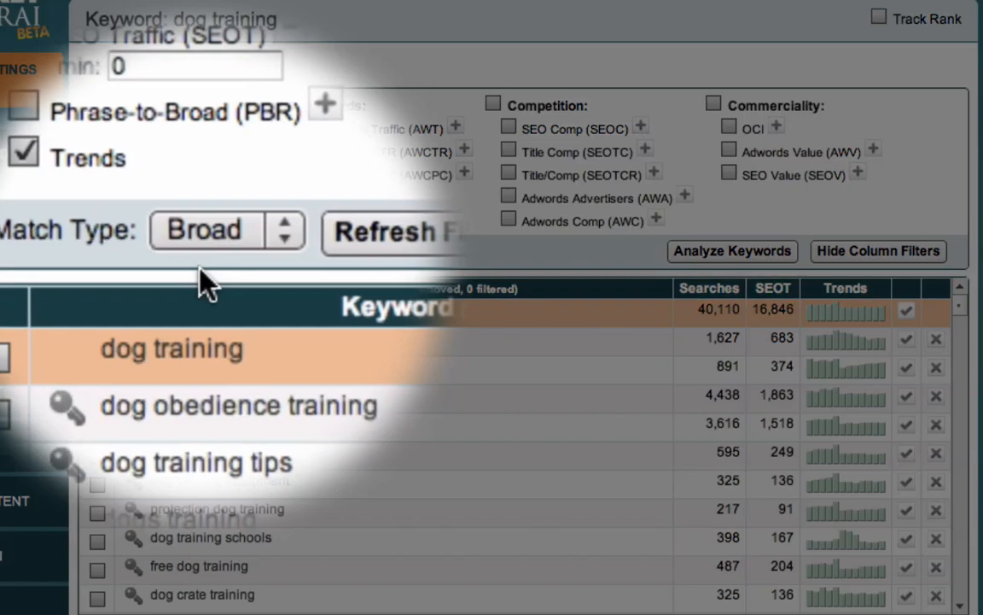
{"action": "left_click", "coordinate": [215, 194]}
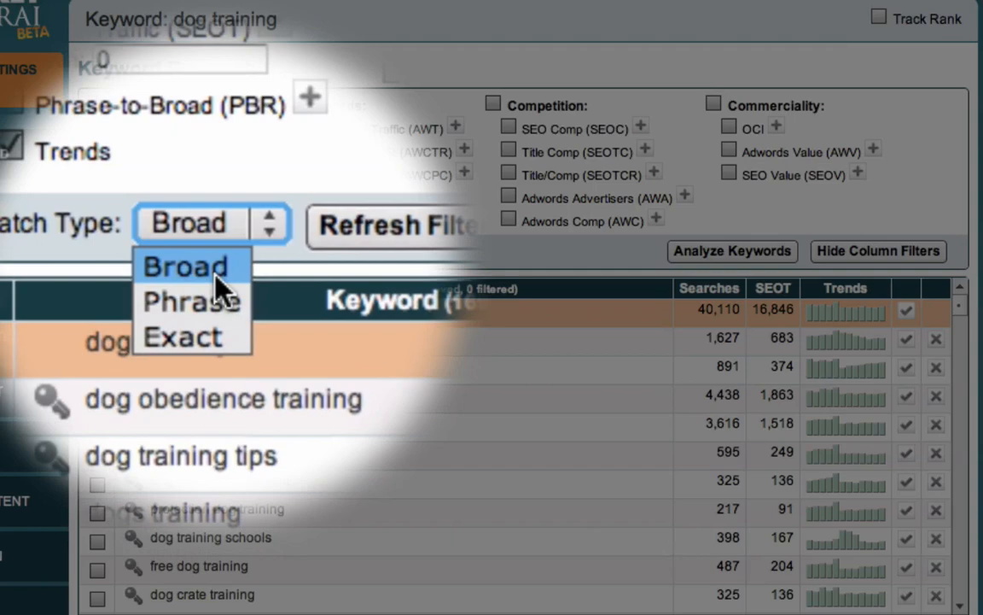
{"action": "left_click", "coordinate": [186, 266]}
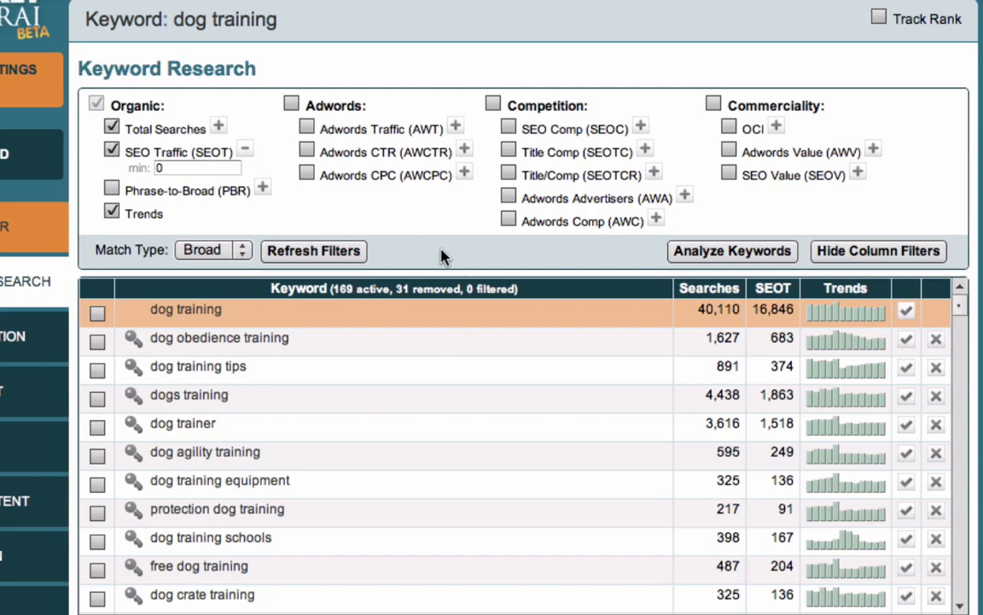
{"action": "mouse_move", "coordinate": [203, 262]}
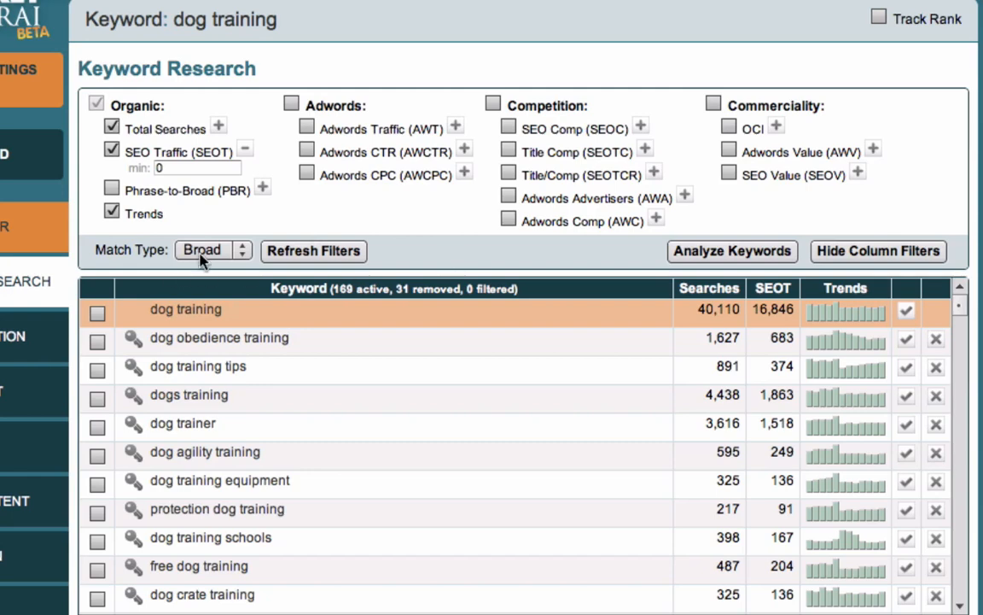
{"action": "mouse_move", "coordinate": [198, 147]}
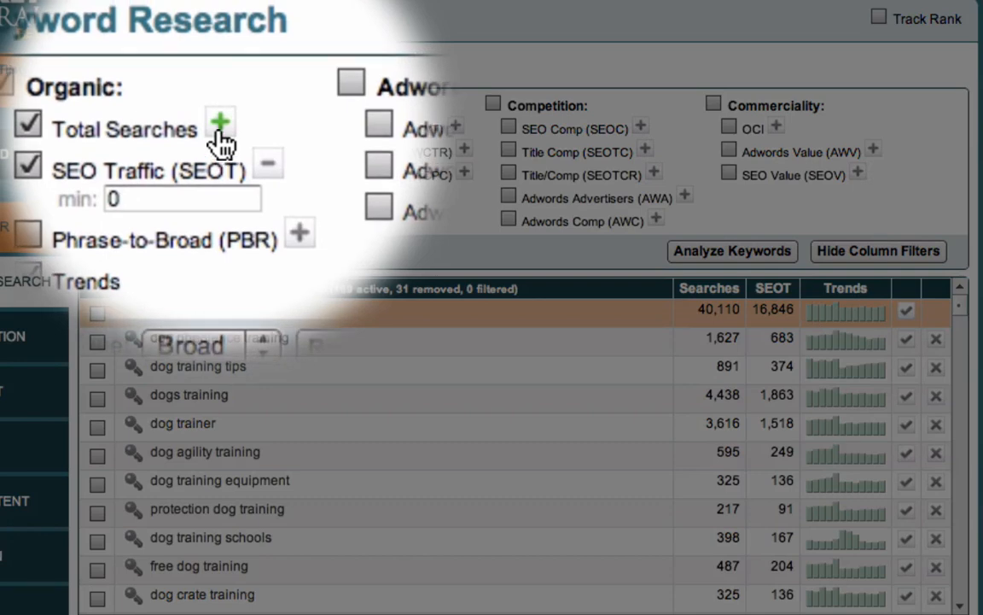
Add a Total Searches minimum of 100 and rank keywords by search volume, highest first
{"action": "left_click", "coordinate": [220, 123]}
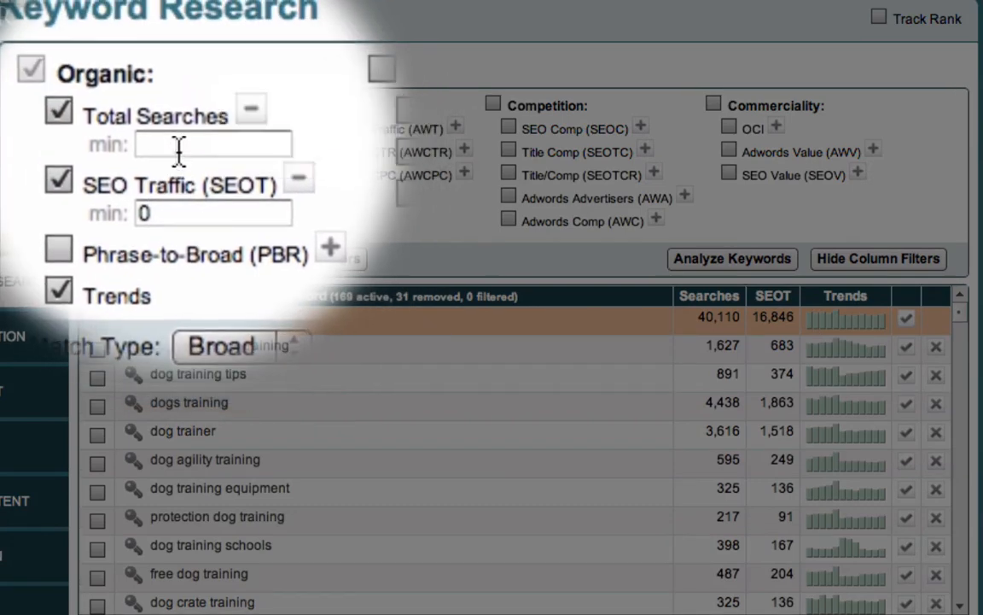
{"action": "type", "text": "100"}
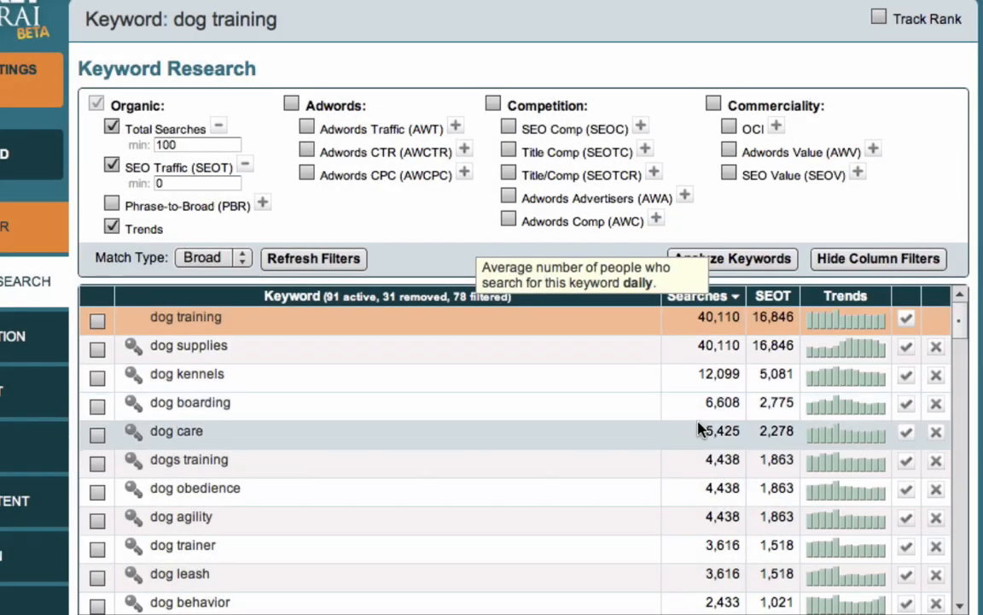
{"action": "scroll", "scroll_direction": "down", "scroll_amount": 3}
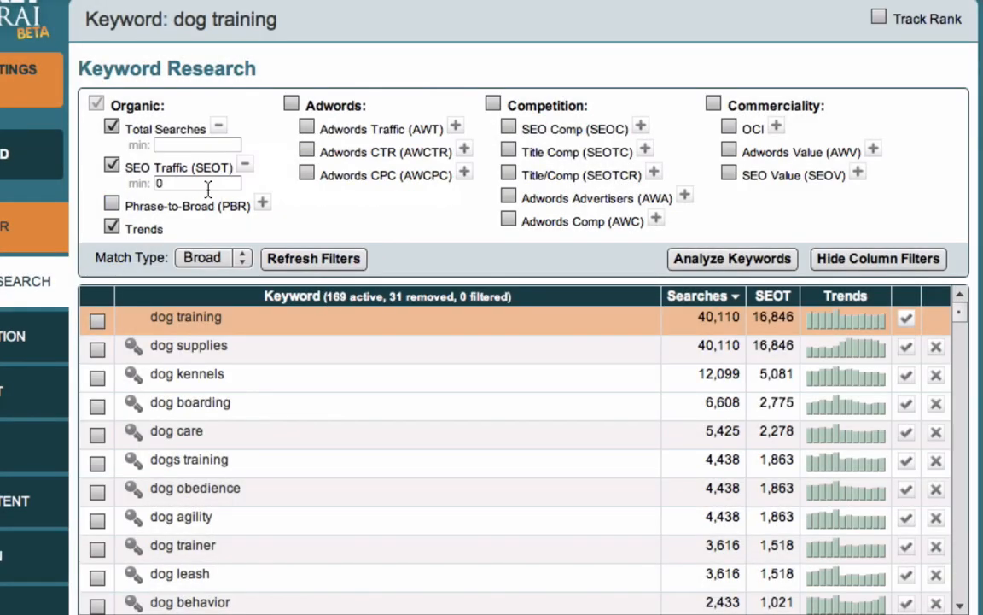
Set the SEO Traffic minimum to 100, filtering out 113 keywords
{"action": "left_click", "coordinate": [196, 143]}
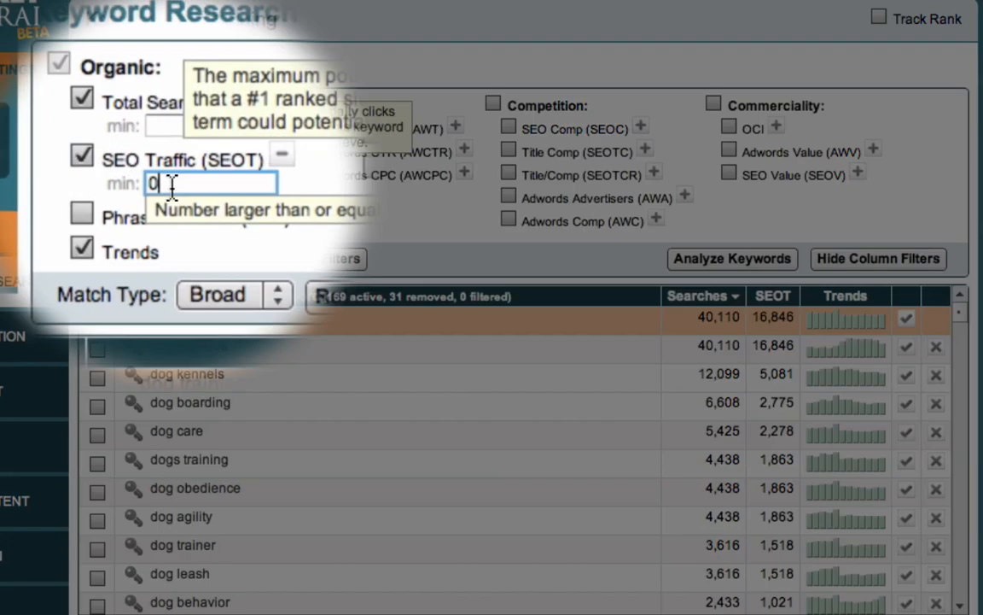
{"action": "type", "text": "100"}
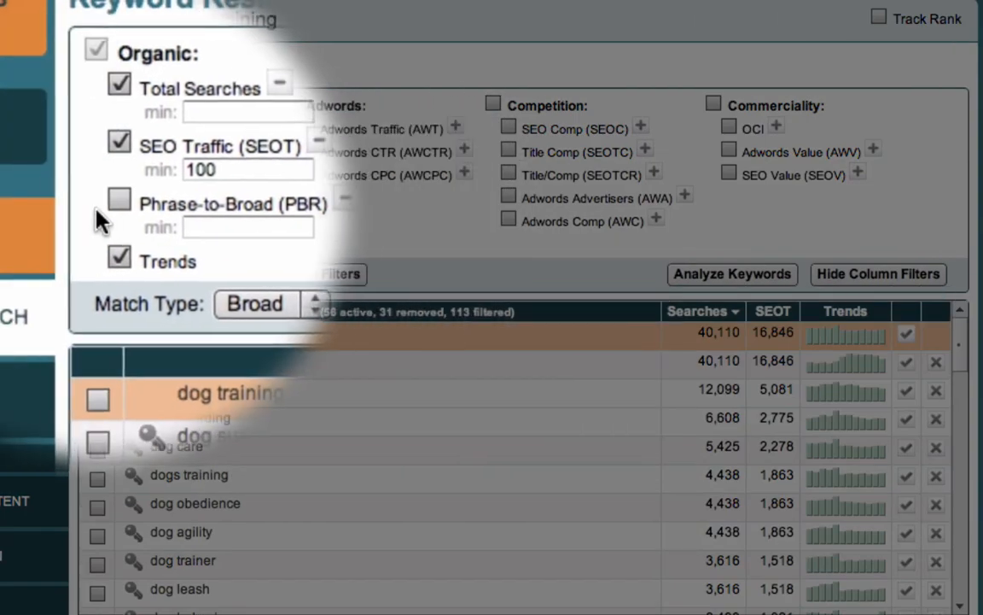
Add a Phrase-to-Broad minimum of 15%, leaving 53 active keywords
{"action": "left_click", "coordinate": [119, 198]}
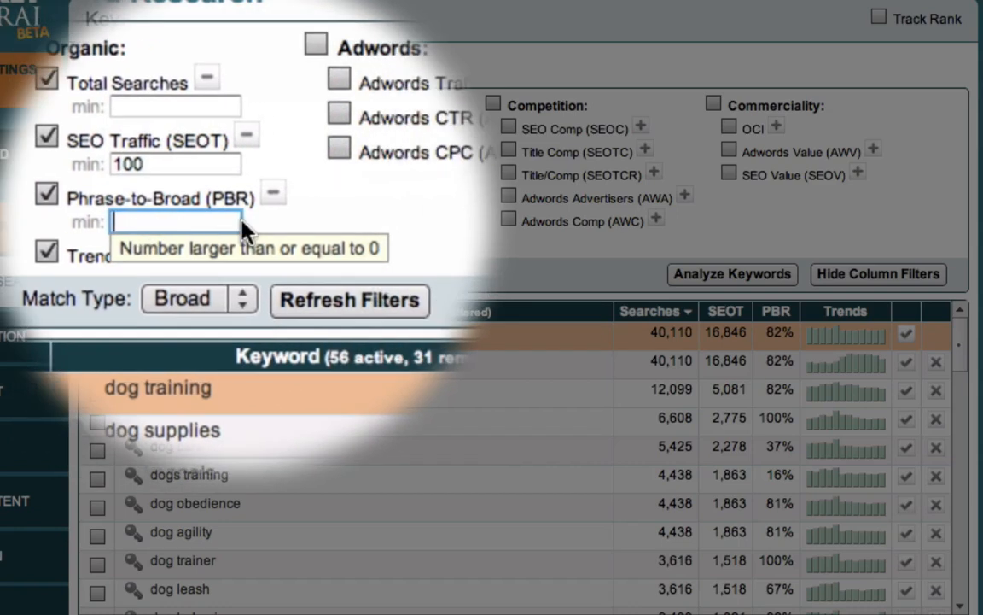
{"action": "type", "text": "15"}
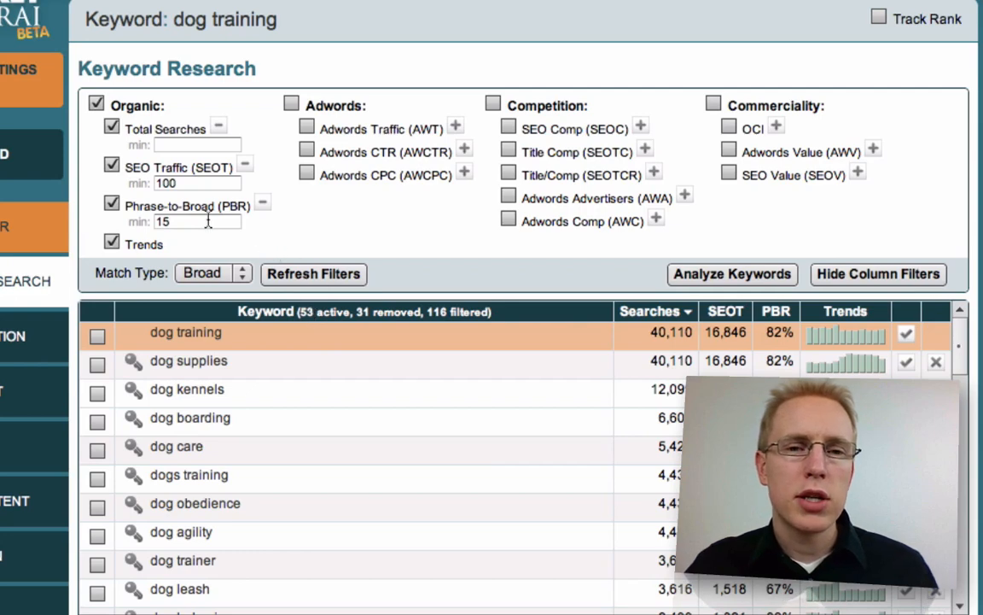
{"action": "mouse_move", "coordinate": [379, 234]}
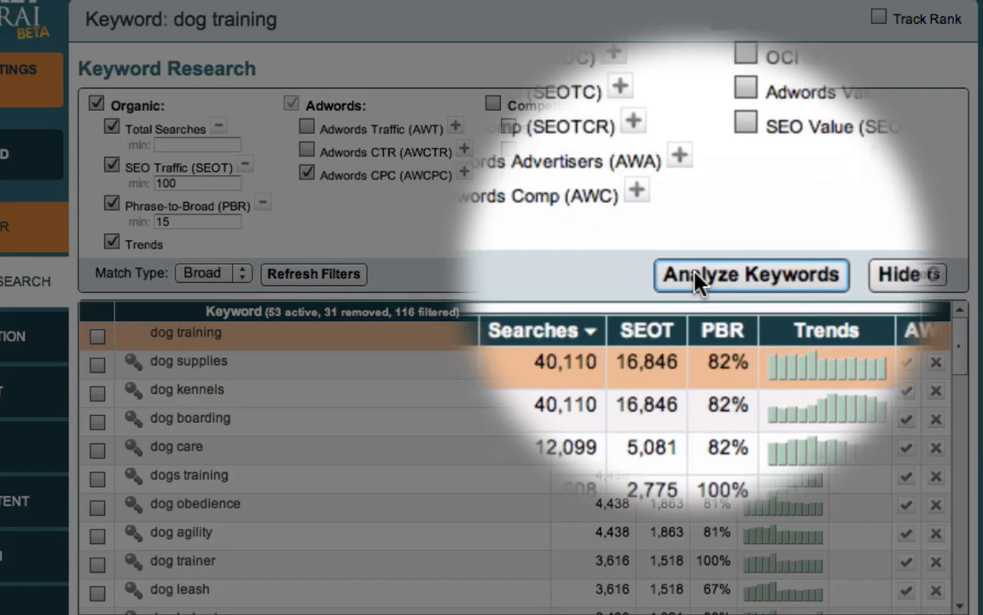
Fetch Adwords CPC and SEO Value for the 53 keywords, ranked by SEO Value descending
{"action": "left_click", "coordinate": [751, 273]}
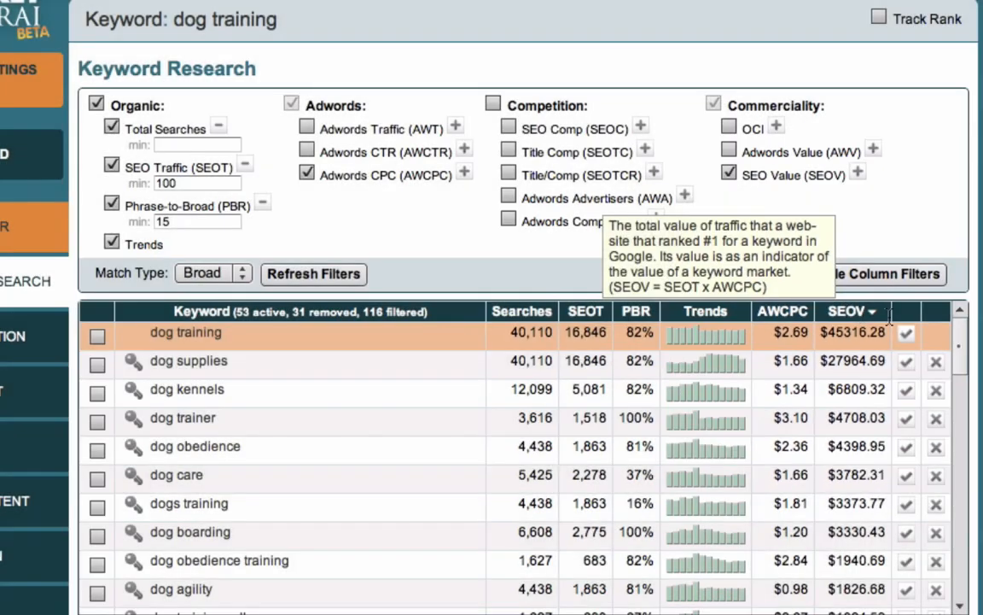
{"action": "scroll", "scroll_direction": "down", "scroll_amount": 3}
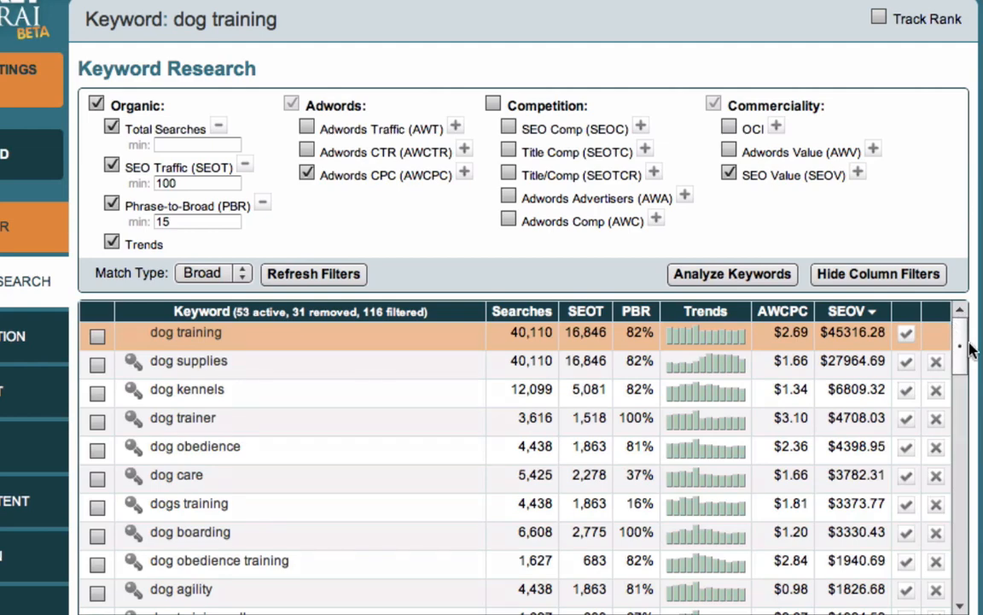
{"action": "scroll", "scroll_direction": "down", "scroll_amount": 3}
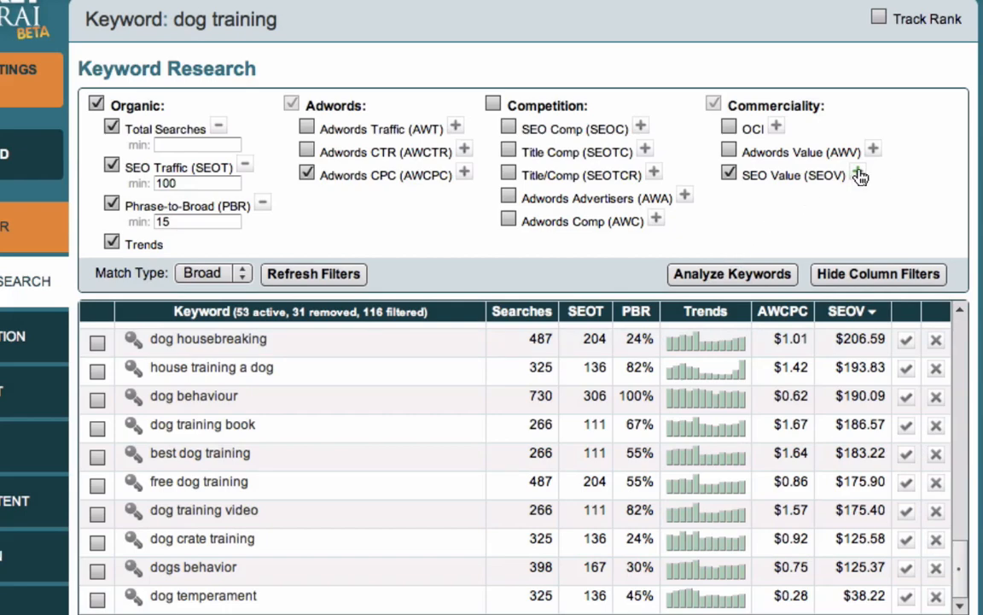
Apply an SEO Value minimum of 200, leaving 44 active keywords
{"action": "left_click", "coordinate": [860, 174]}
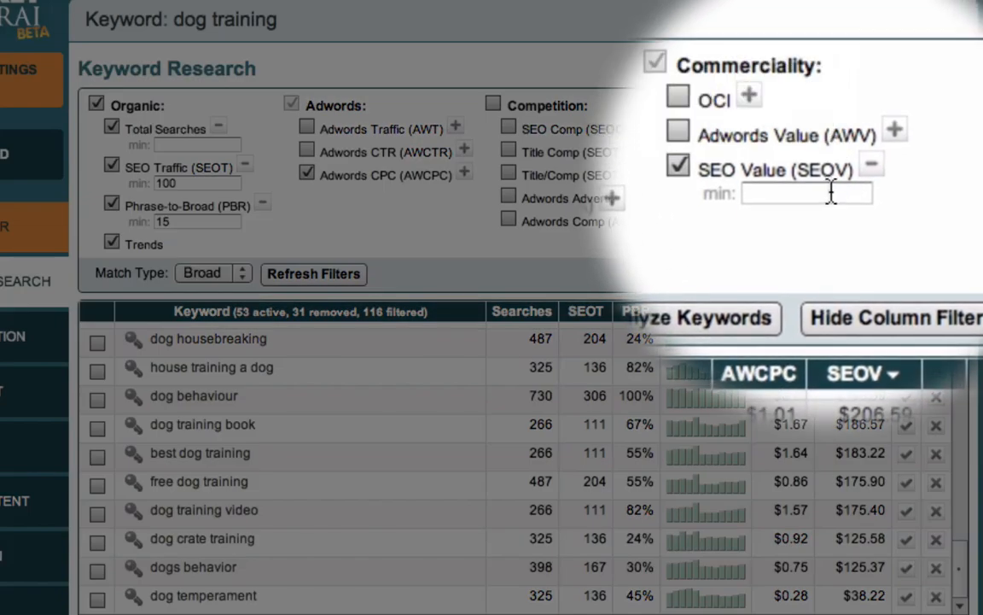
{"action": "type", "text": "200"}
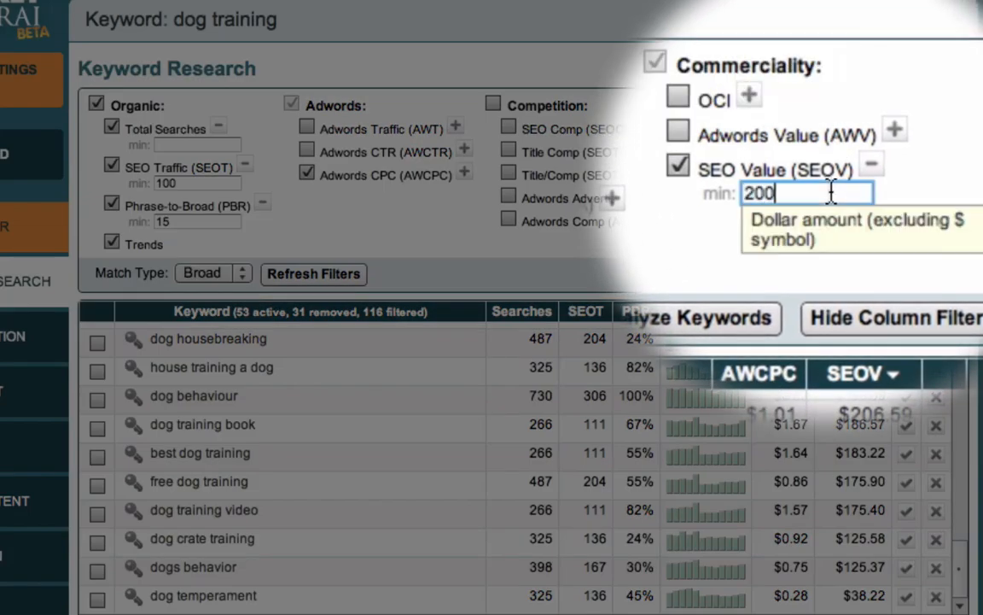
{"action": "left_click", "coordinate": [312, 273]}
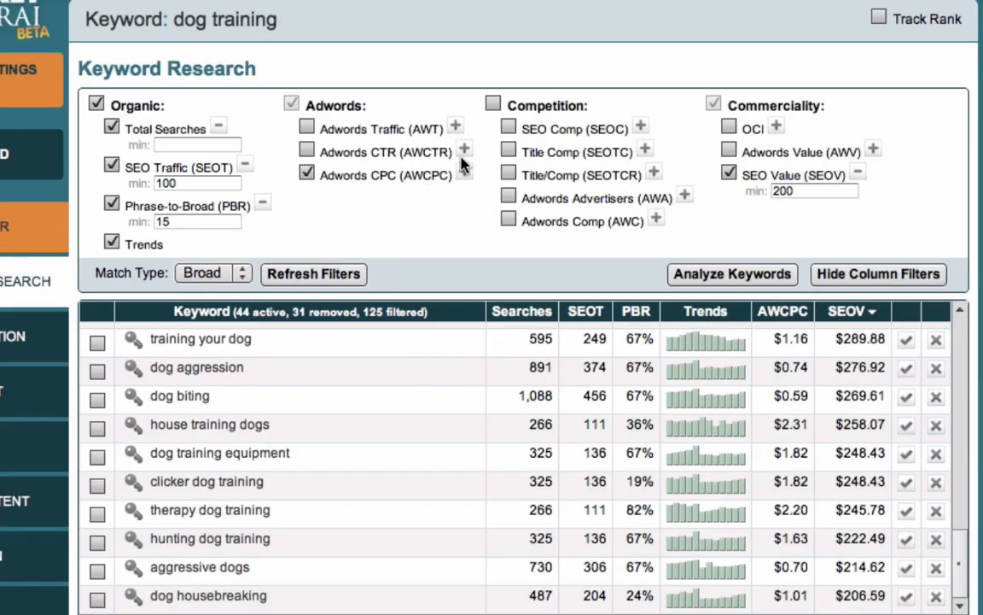
Enable SEO Comp (SEOC) under Competition and analyze the 44 keywords for competition counts
{"action": "left_click", "coordinate": [508, 128]}
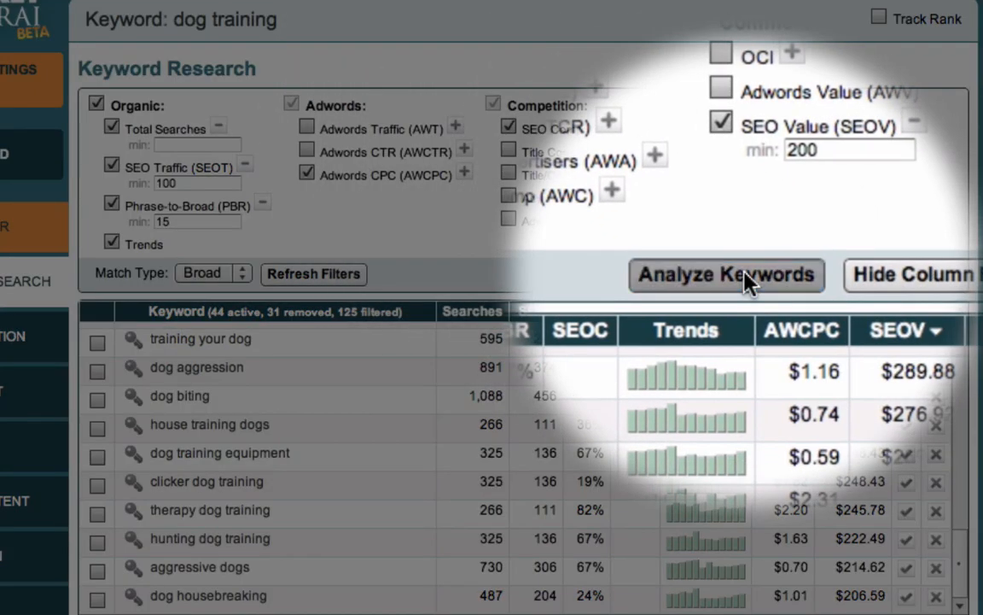
{"action": "left_click", "coordinate": [727, 274]}
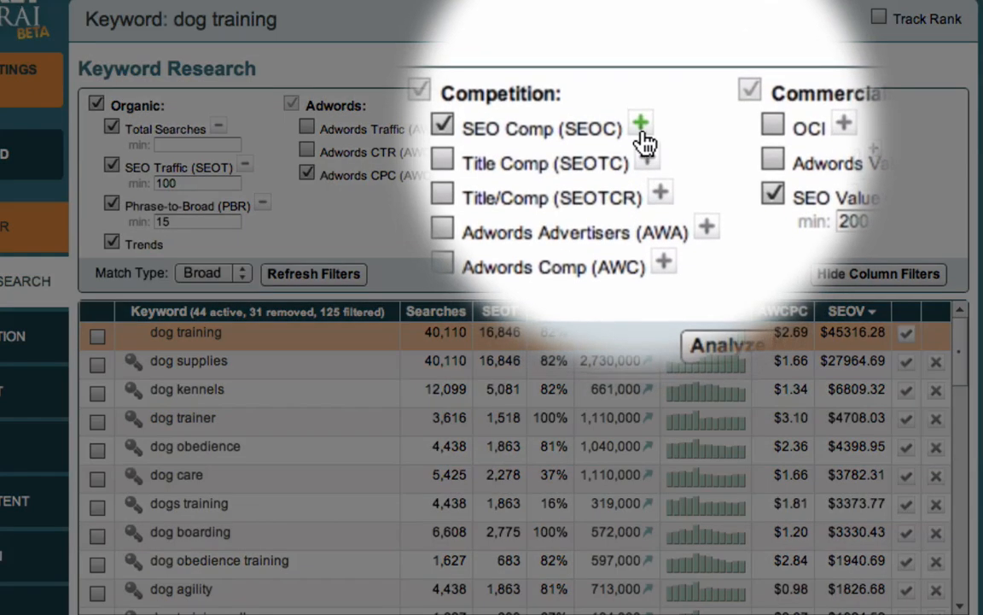
Cap SEO competition at a maximum of 100000, leaving 12 active keywords
{"action": "left_click", "coordinate": [640, 123]}
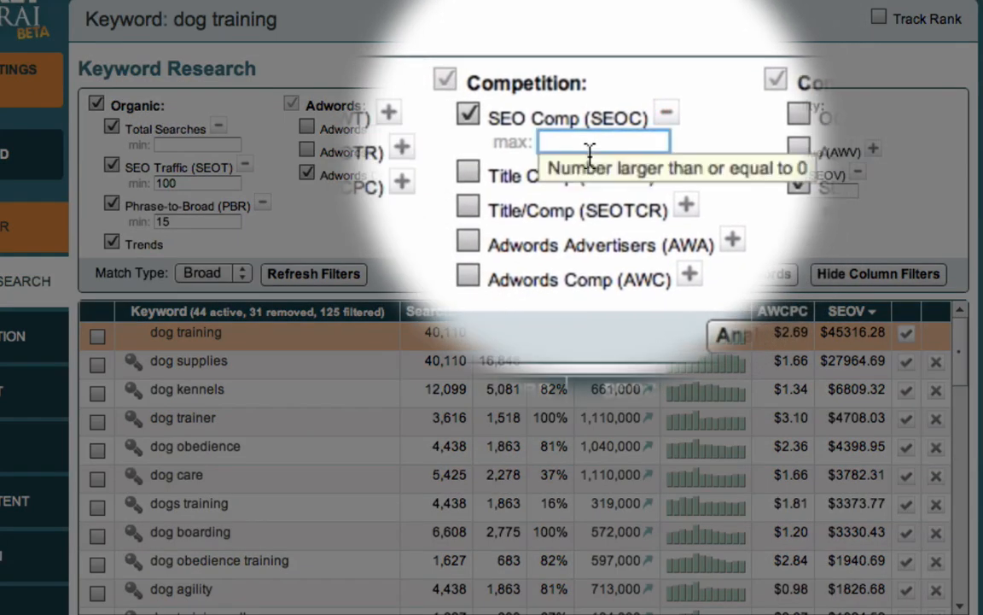
{"action": "type", "text": "100000"}
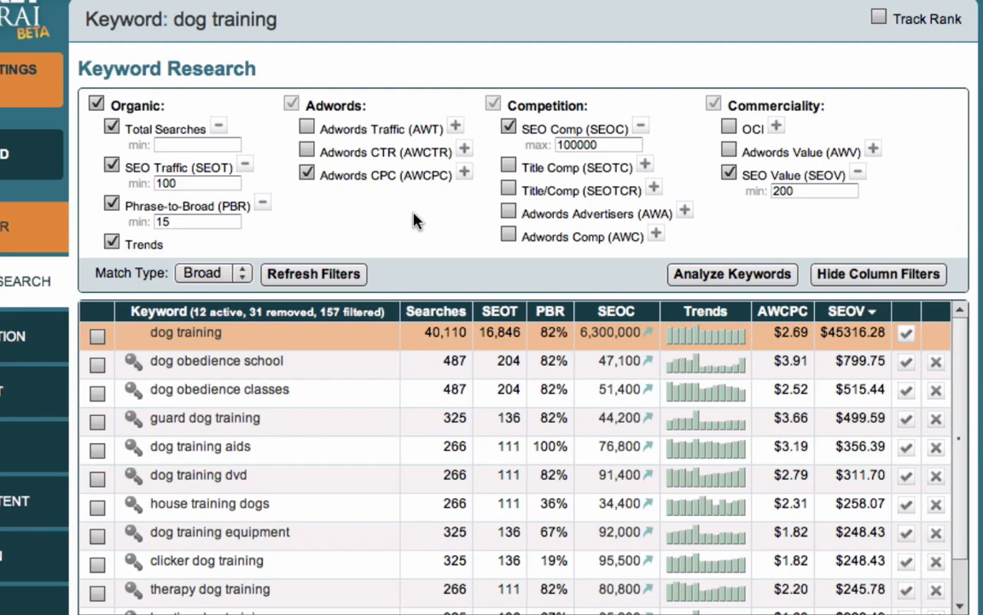
{"action": "mouse_move", "coordinate": [301, 316]}
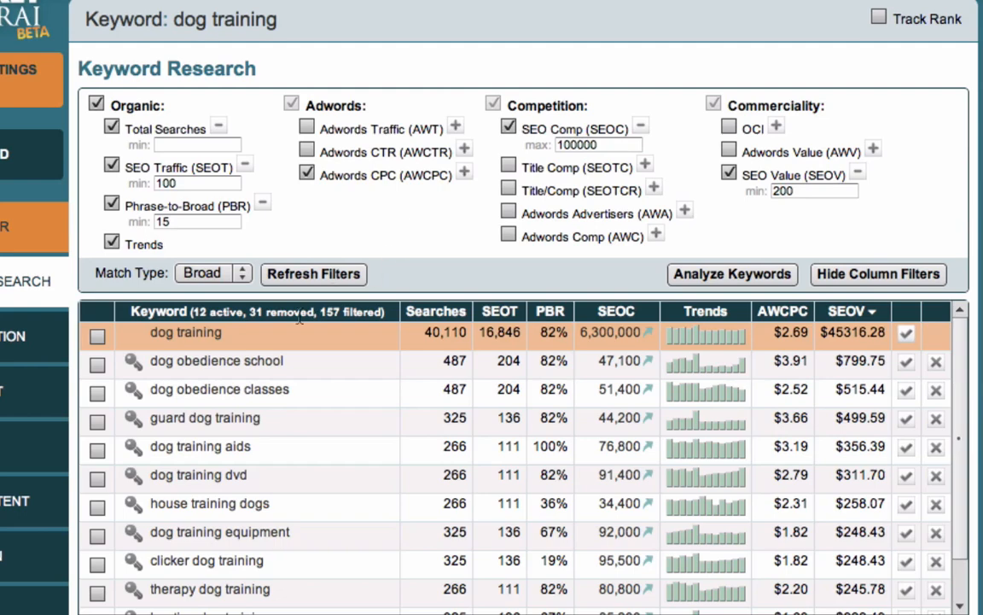